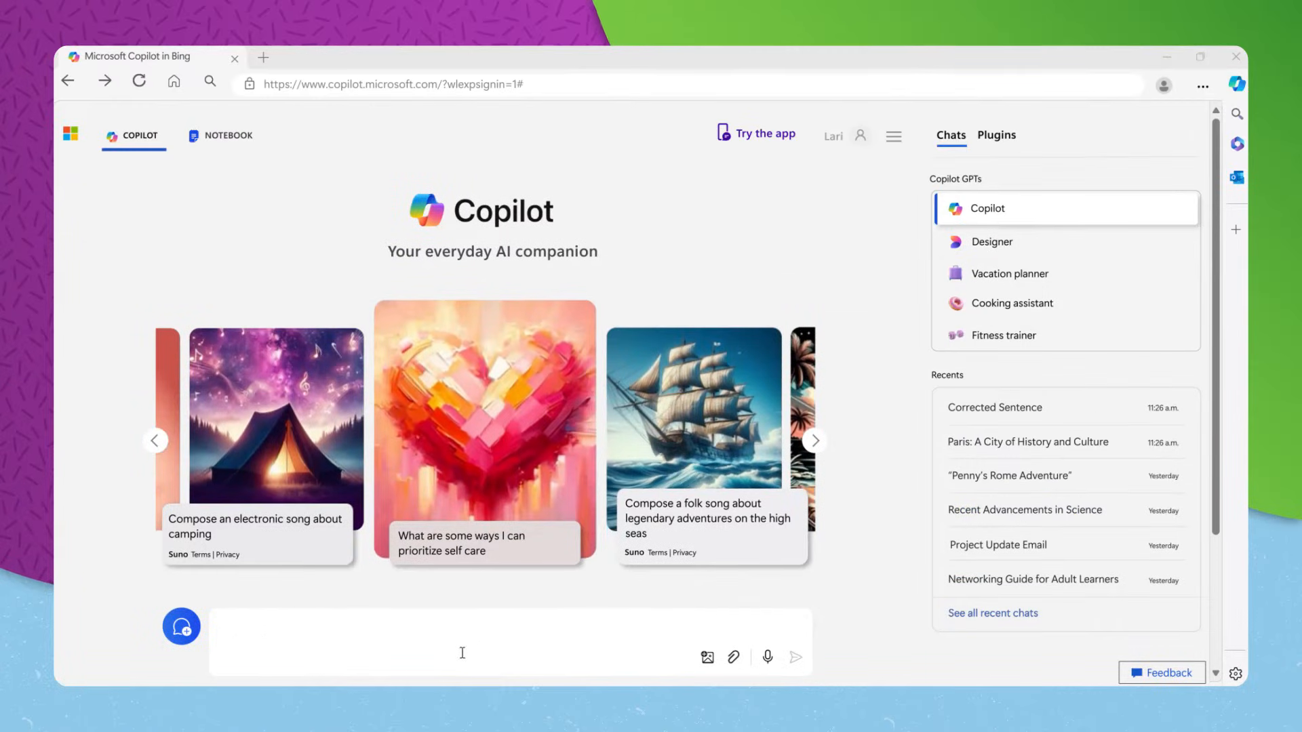
Ask Copilot for a comprehensive skill development plan covering theory and practice
type("Create a comprehensive skill deve")
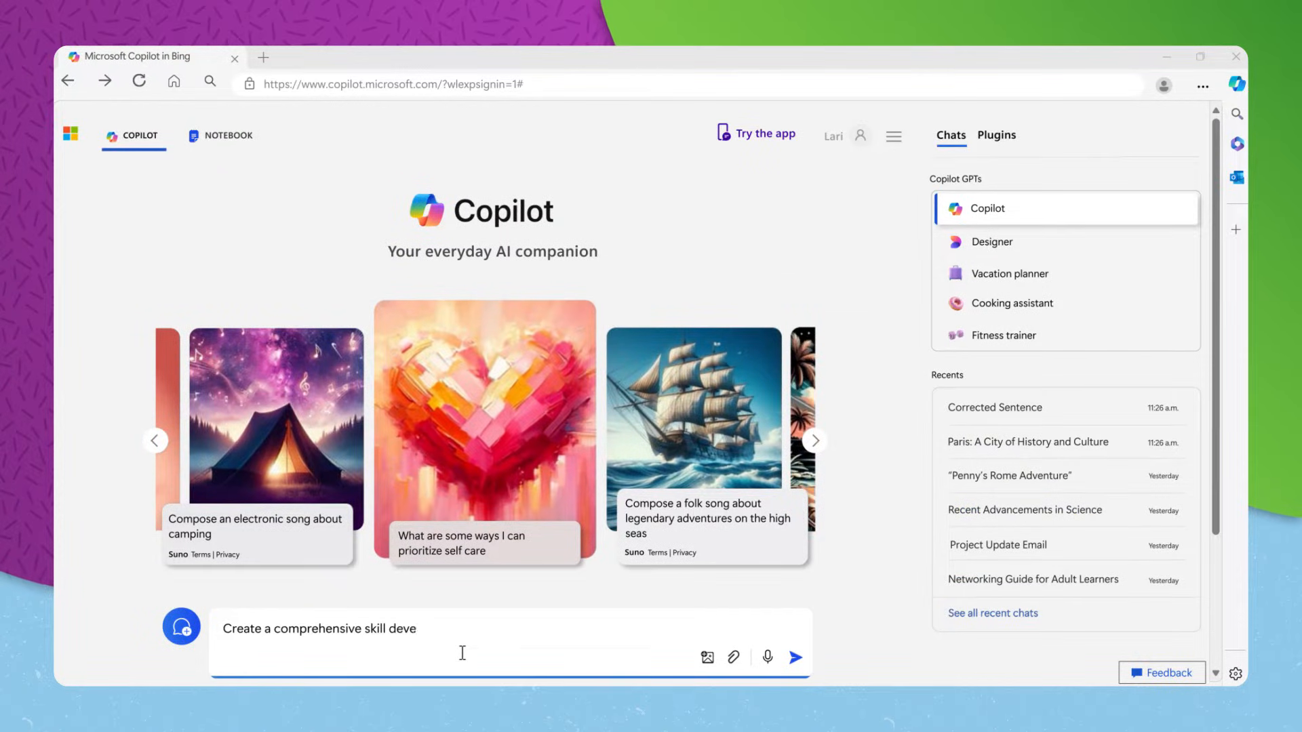
type("lopment plan that includes both theoretical learning")
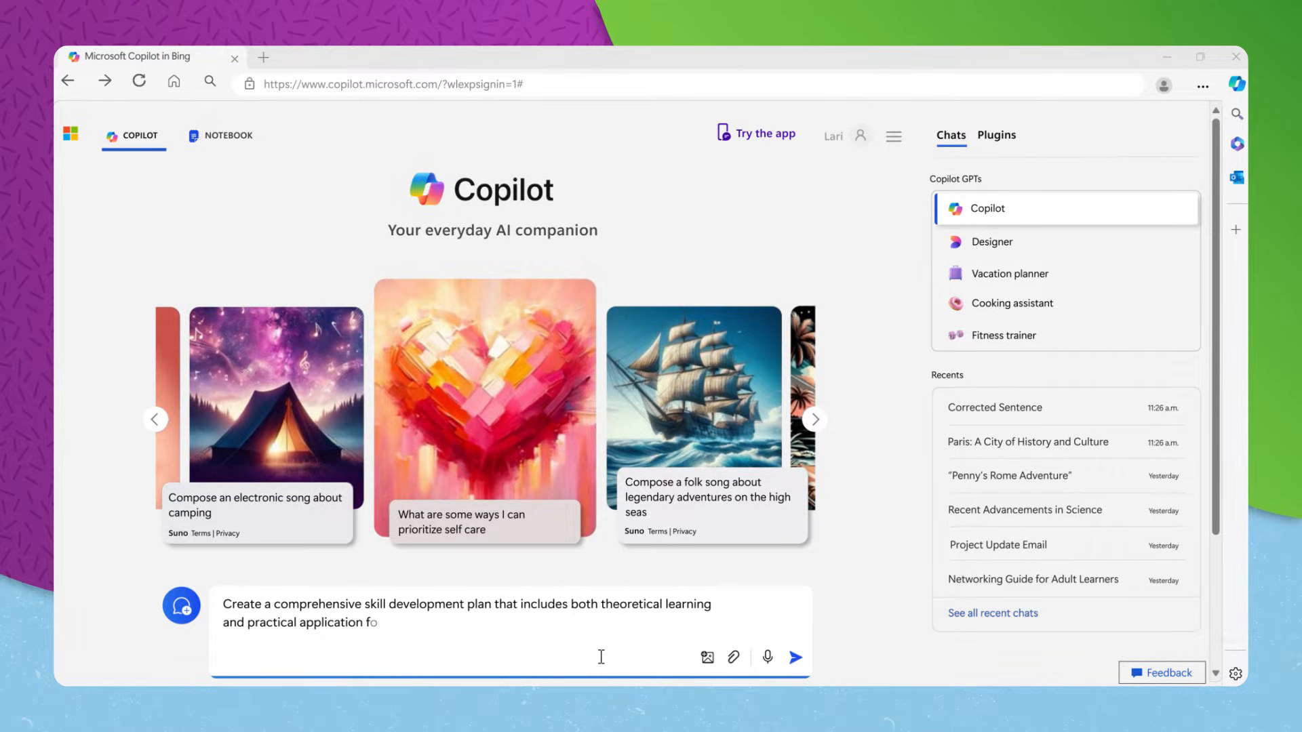
left_click(794, 656)
type("Construc")
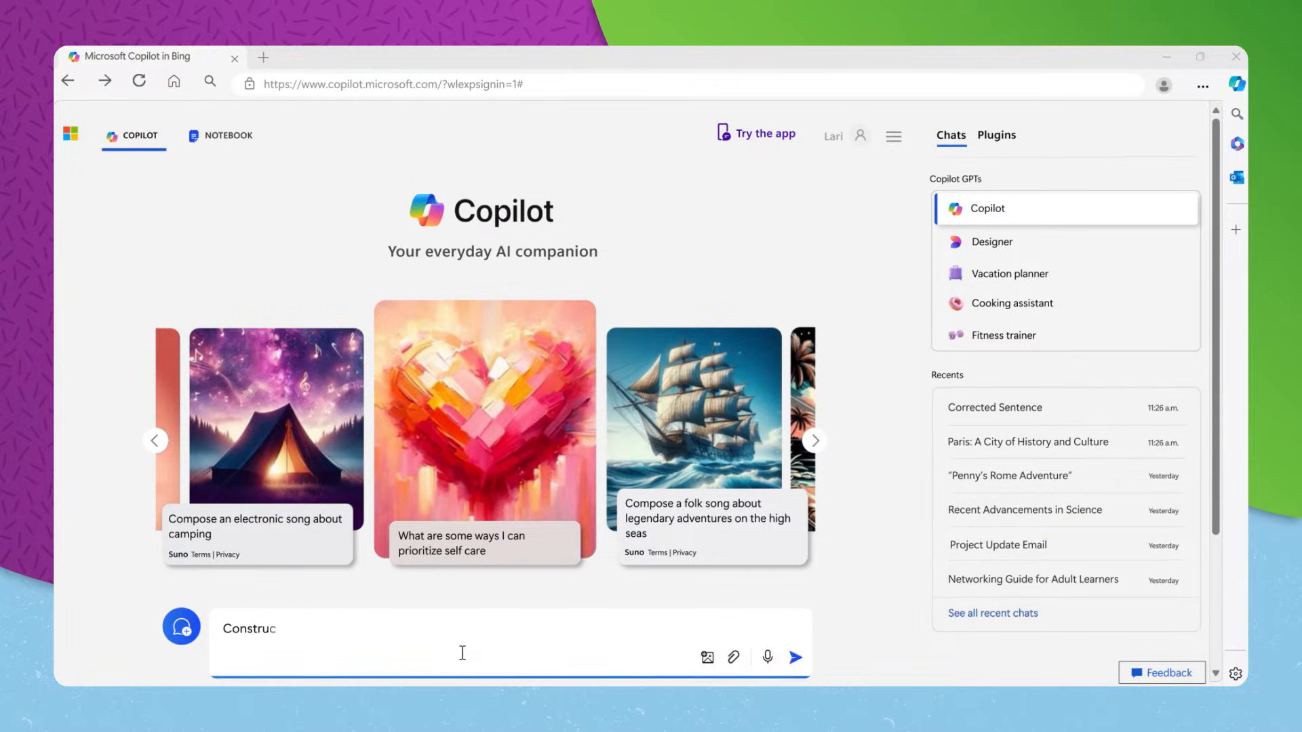
Request a daily beginner coding challenge schedule with software best-practice resources and review the answer
type("t a daily beginner coding challeng")
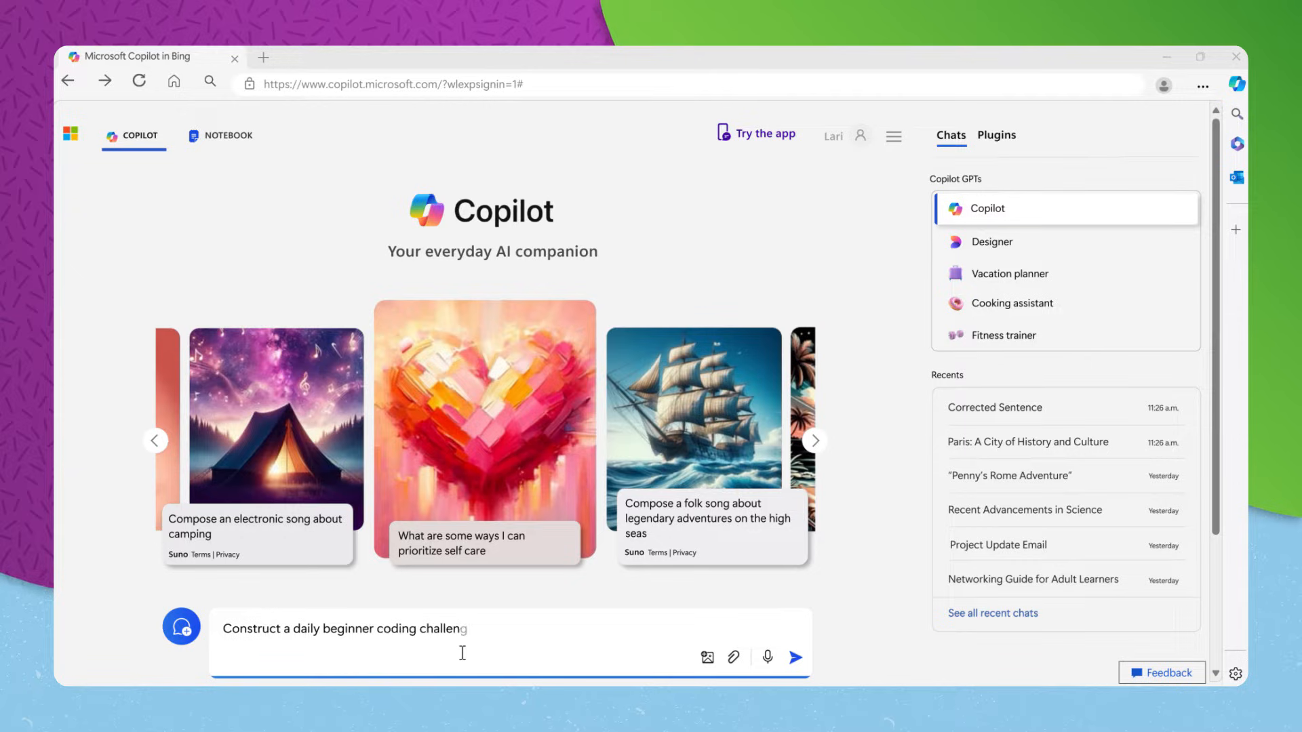
type("e schedule for me and recommend r")
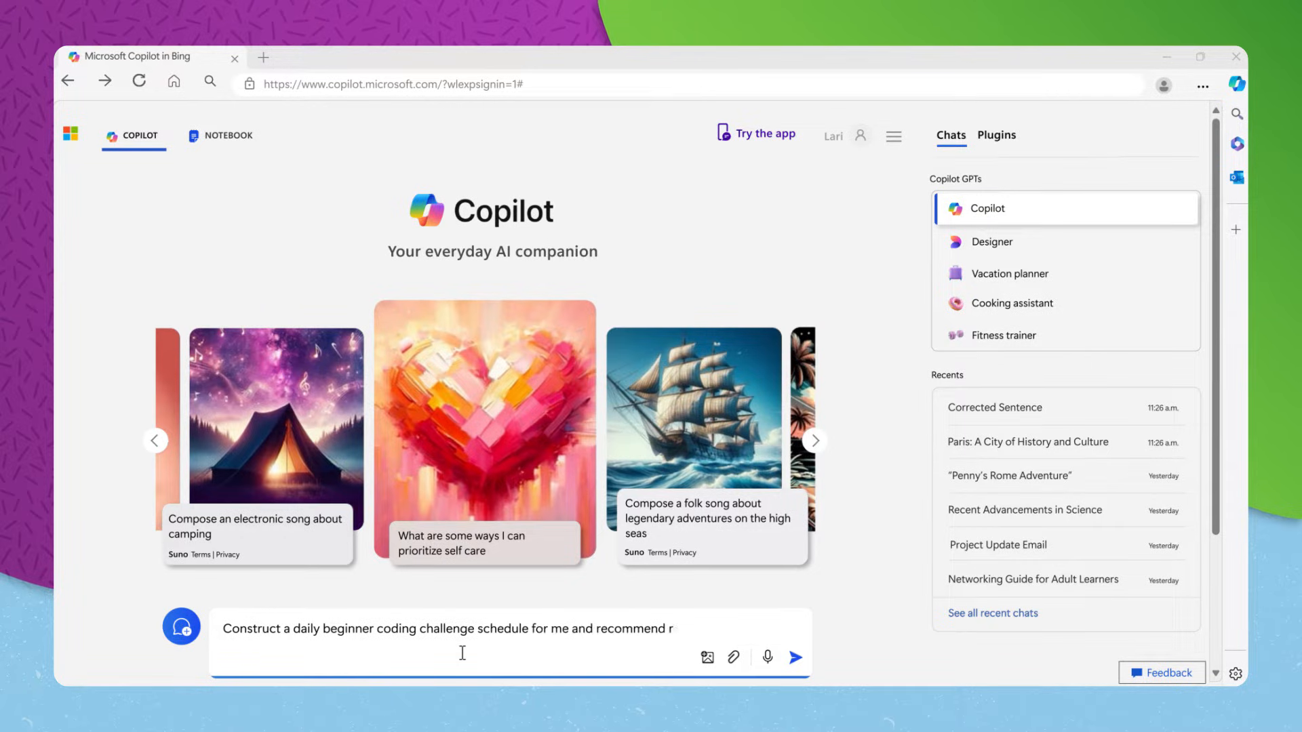
type("resources for best practices in sof")
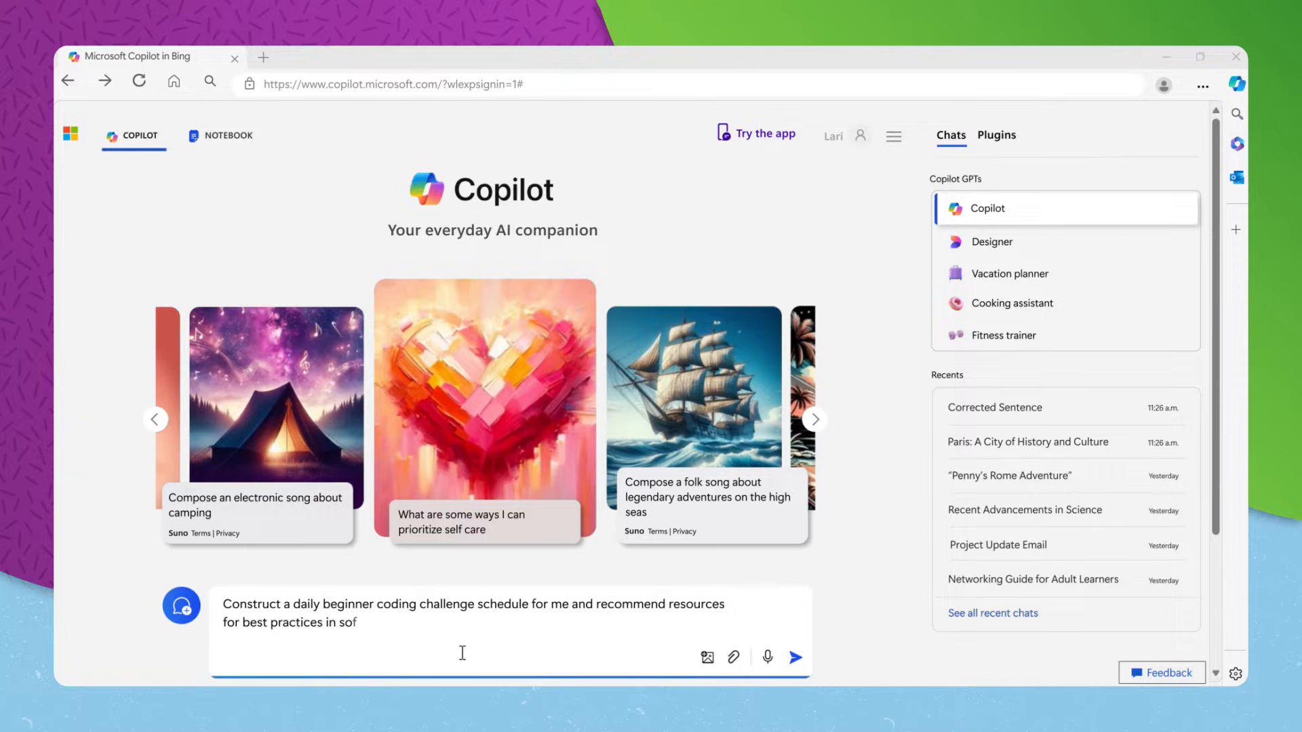
type("tware development.")
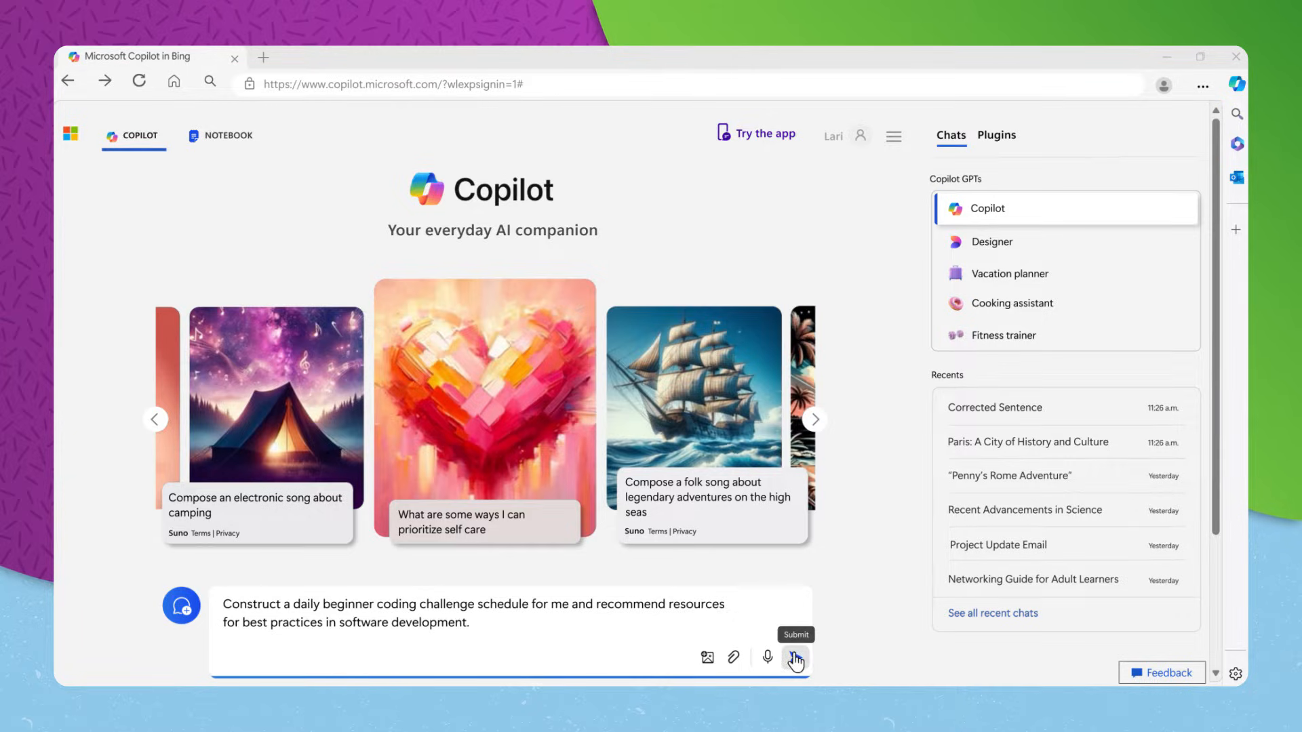
left_click(795, 660)
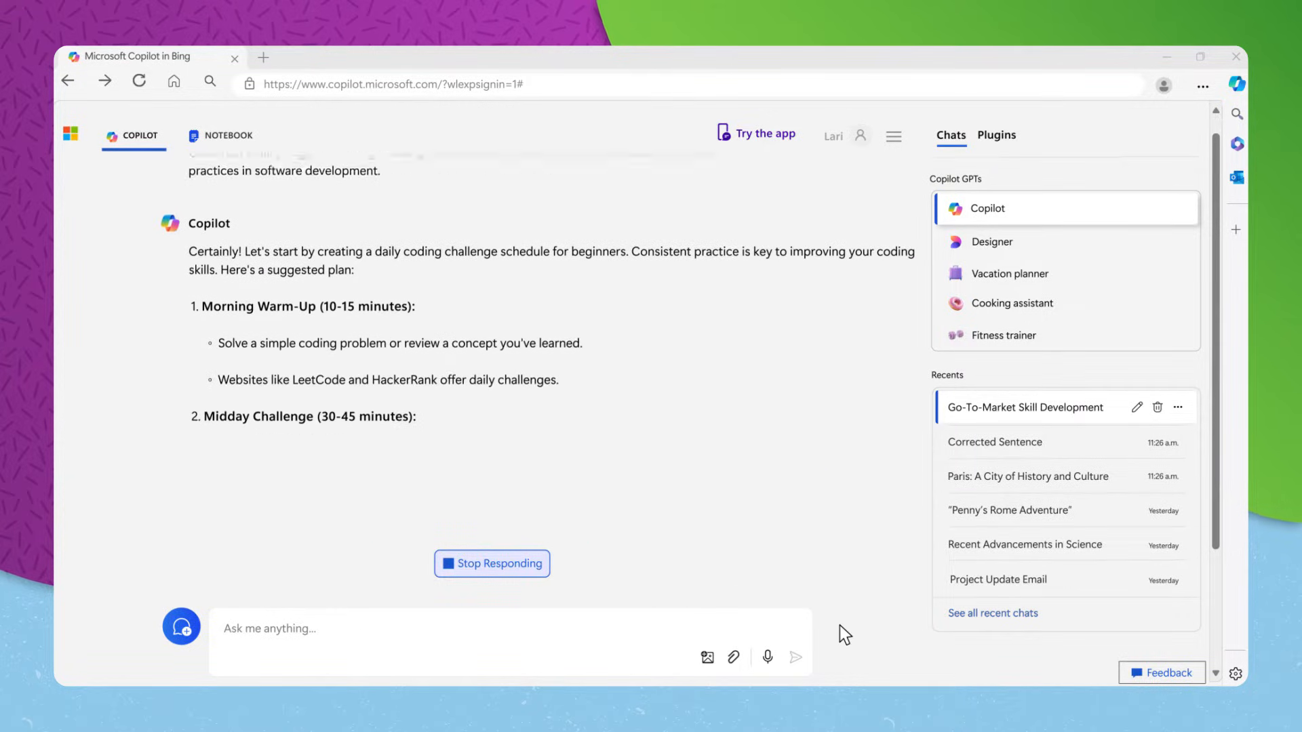
scroll("down", 3)
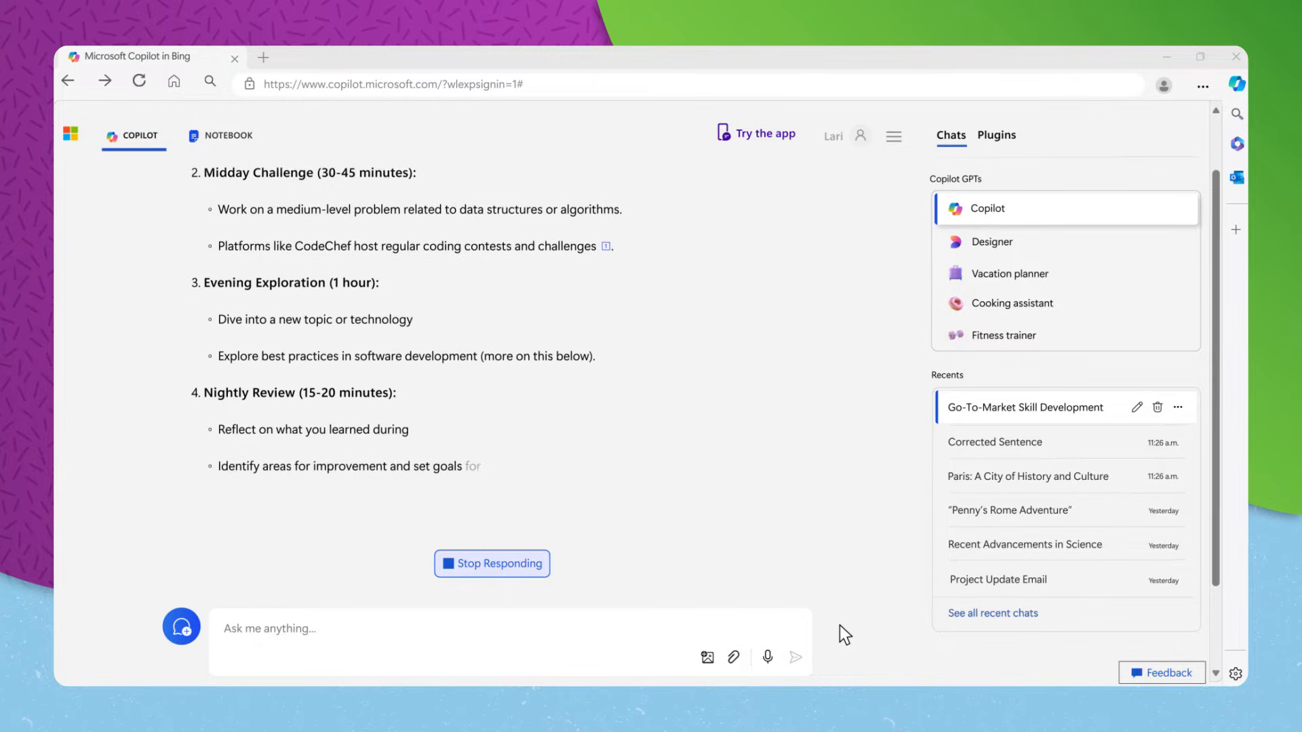
scroll("down", 3)
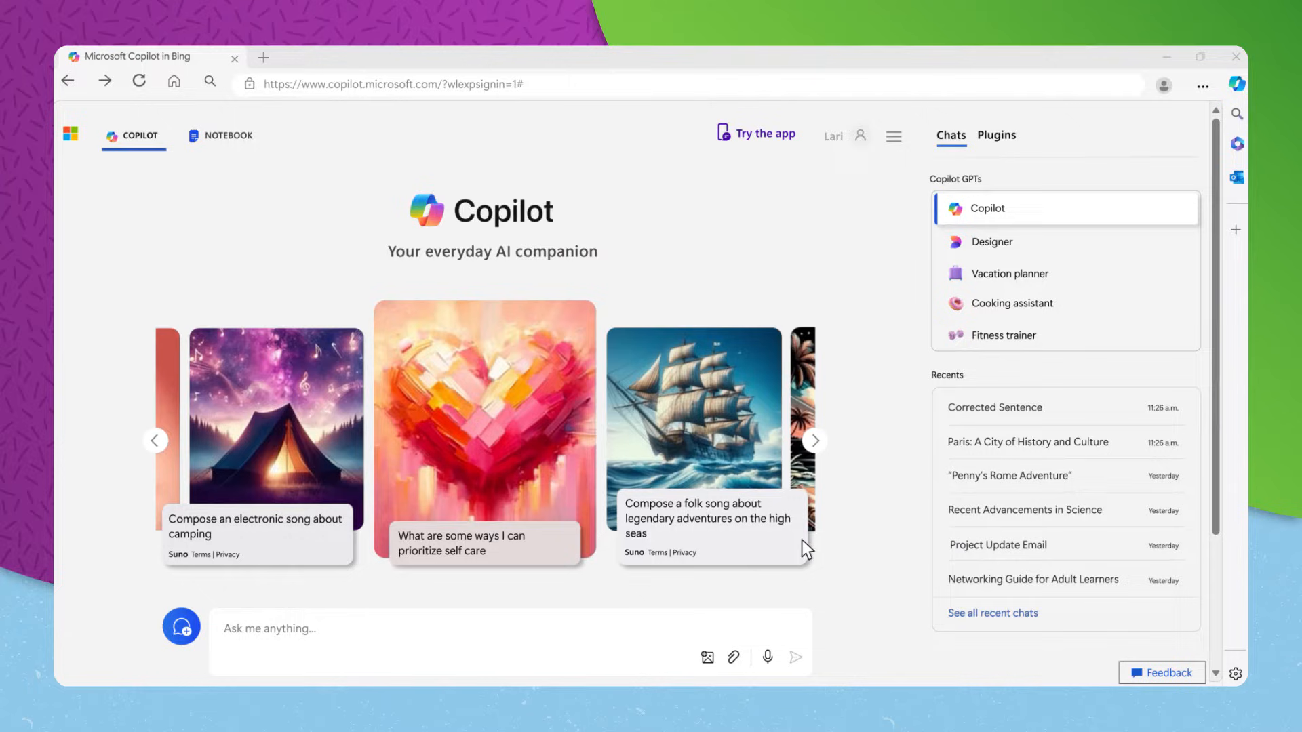
Ask Copilot to refine and optimize the pandas data analysis code and review its strategies
type("Assist me in refining this code for data analysis and suggest ways to optimize its performance:")
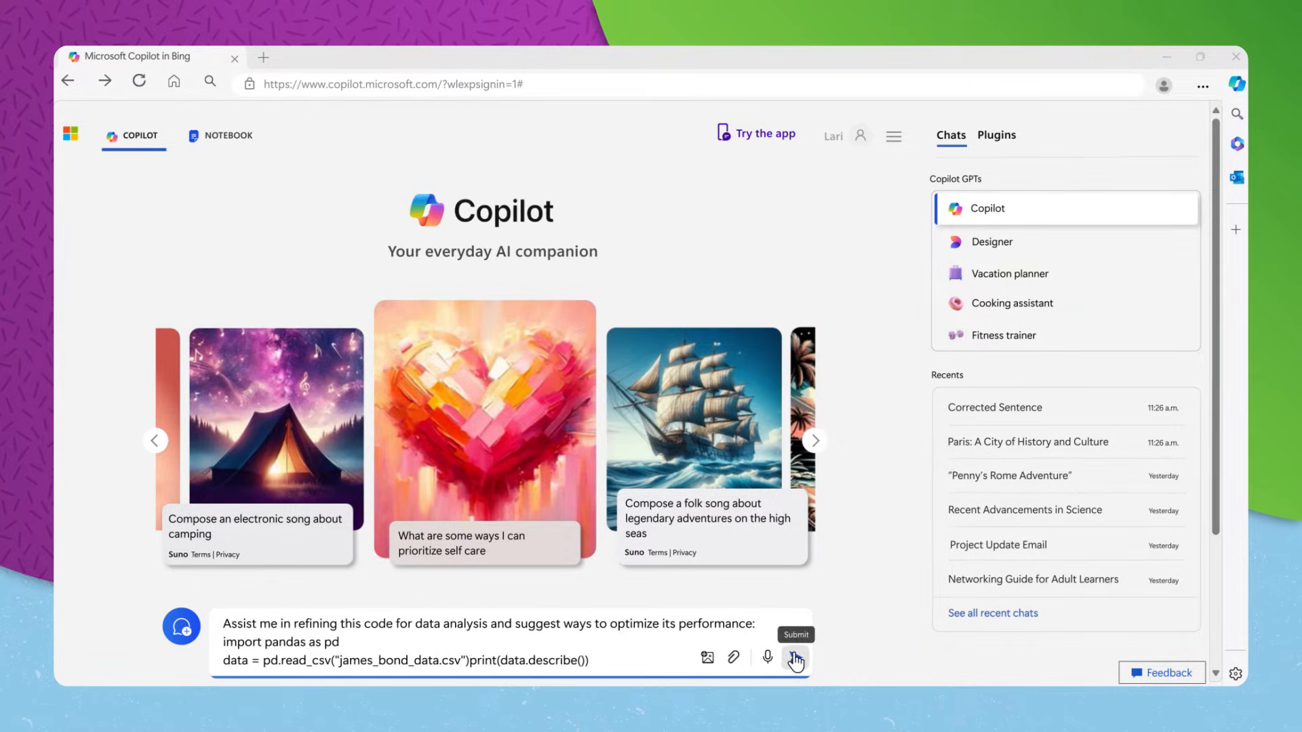
left_click(795, 658)
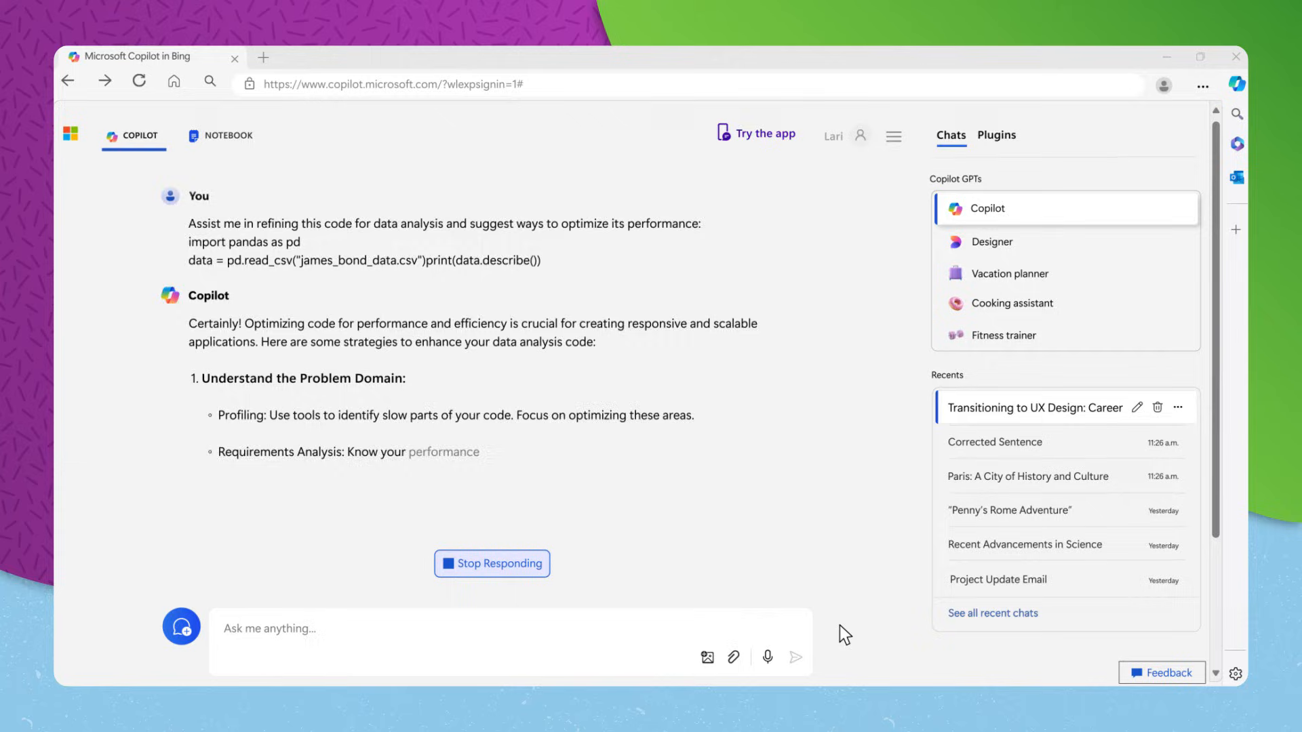
scroll("down", 3)
type("Compose a professional message")
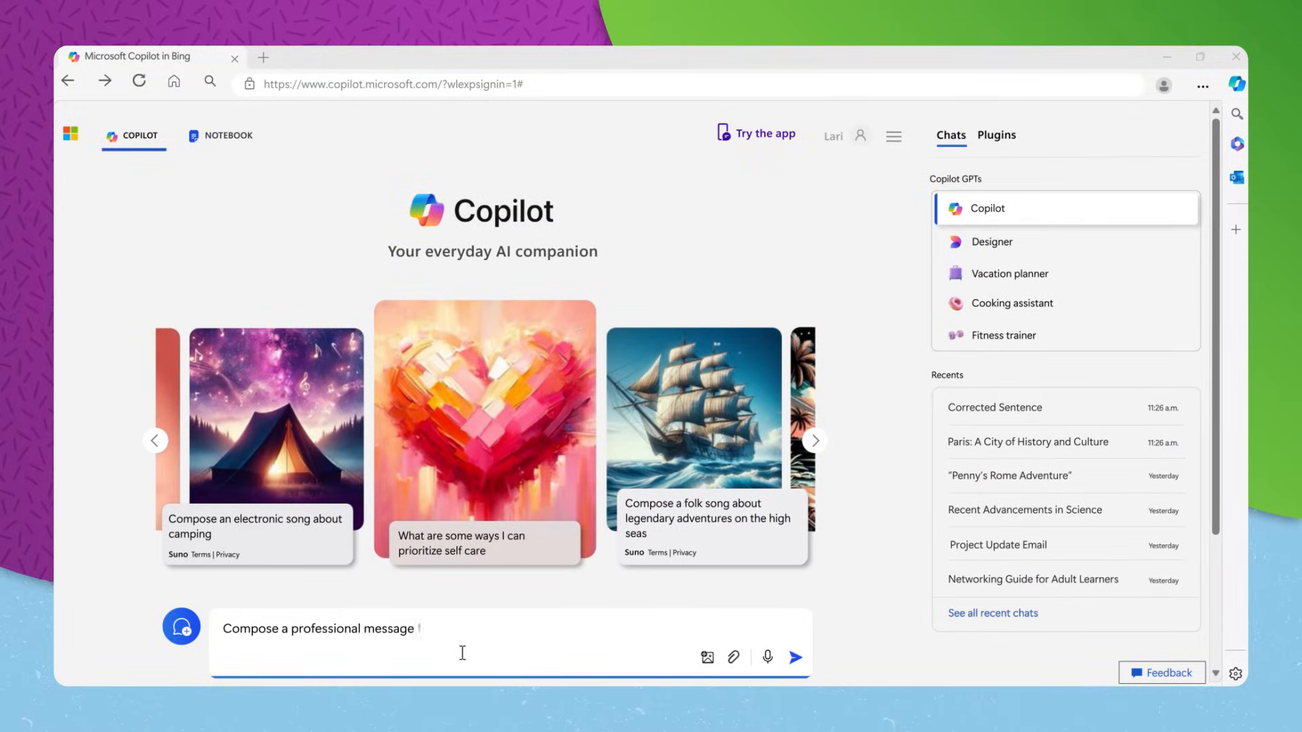
Request a LinkedIn networking message for wholesale food distributor employees
type("for networking on LinkedIn with employees from")
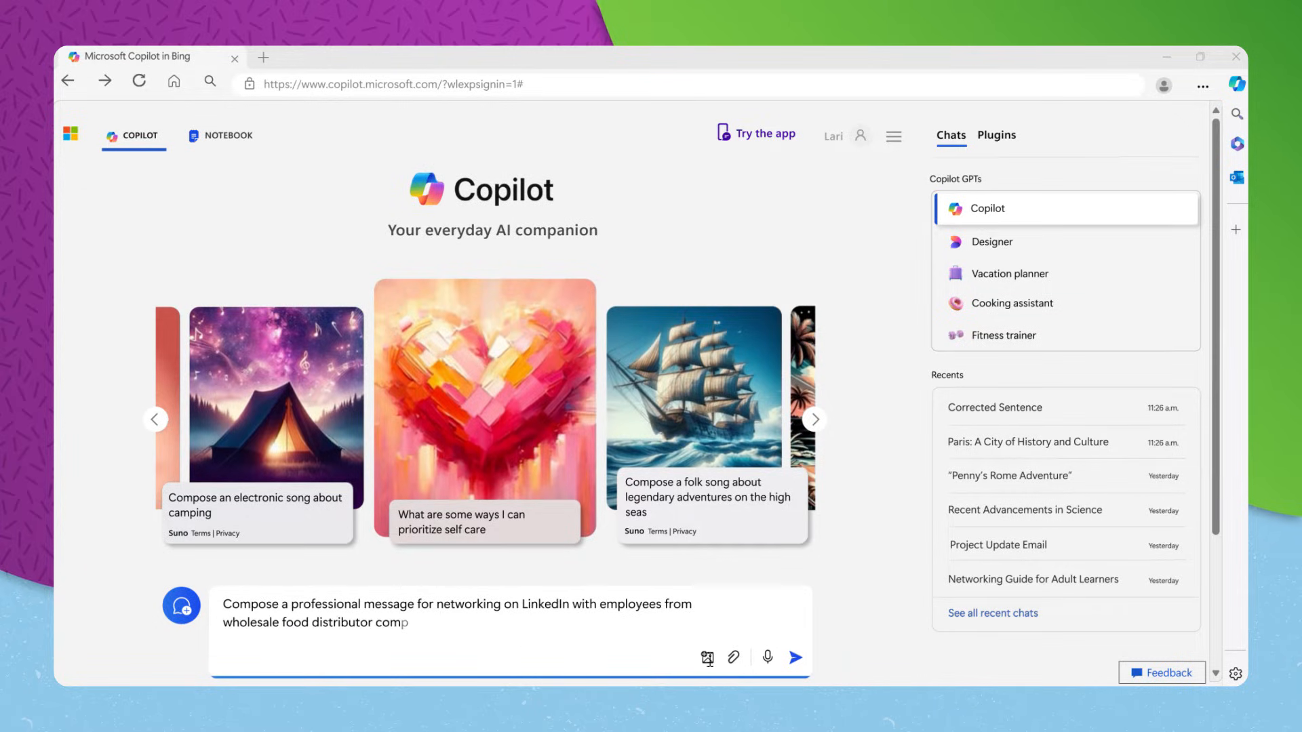
left_click(793, 657)
type("Analyze my")
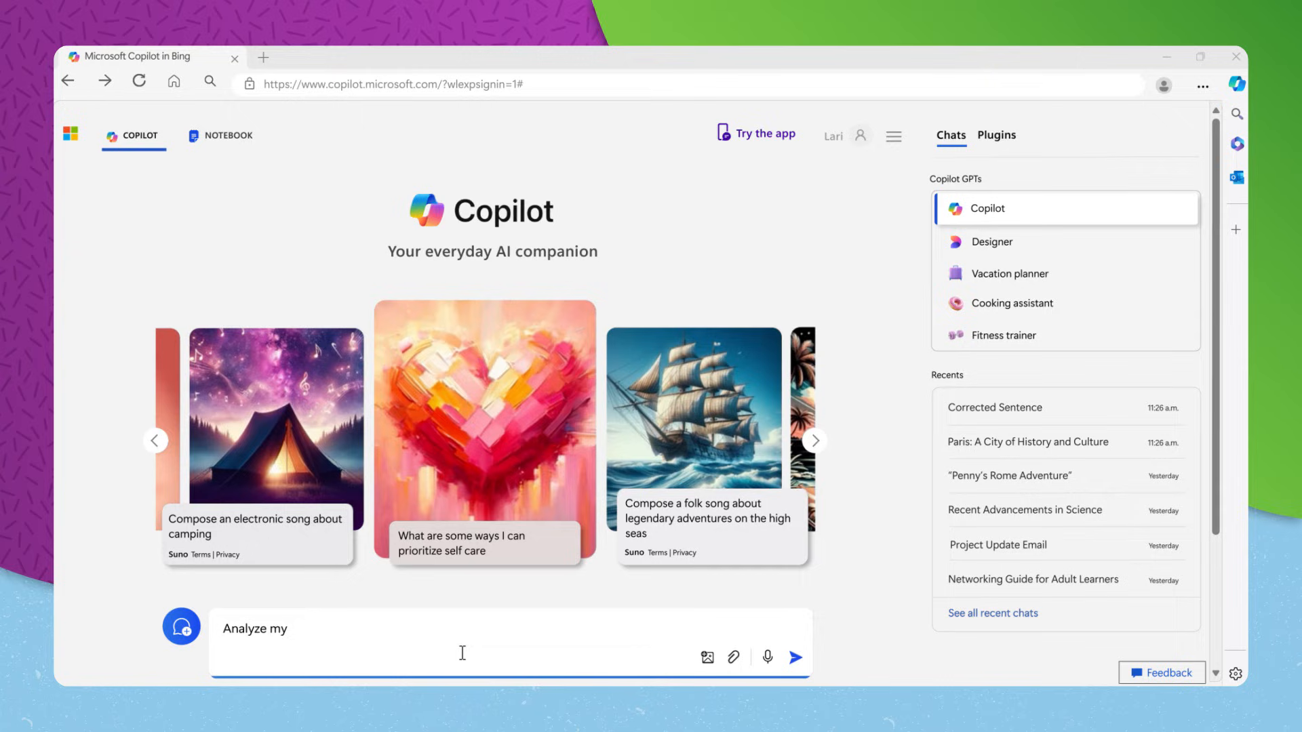
Send the attached presentation for constructive feedback and likely audience practice questions
type("presentation and give constructive feedb")
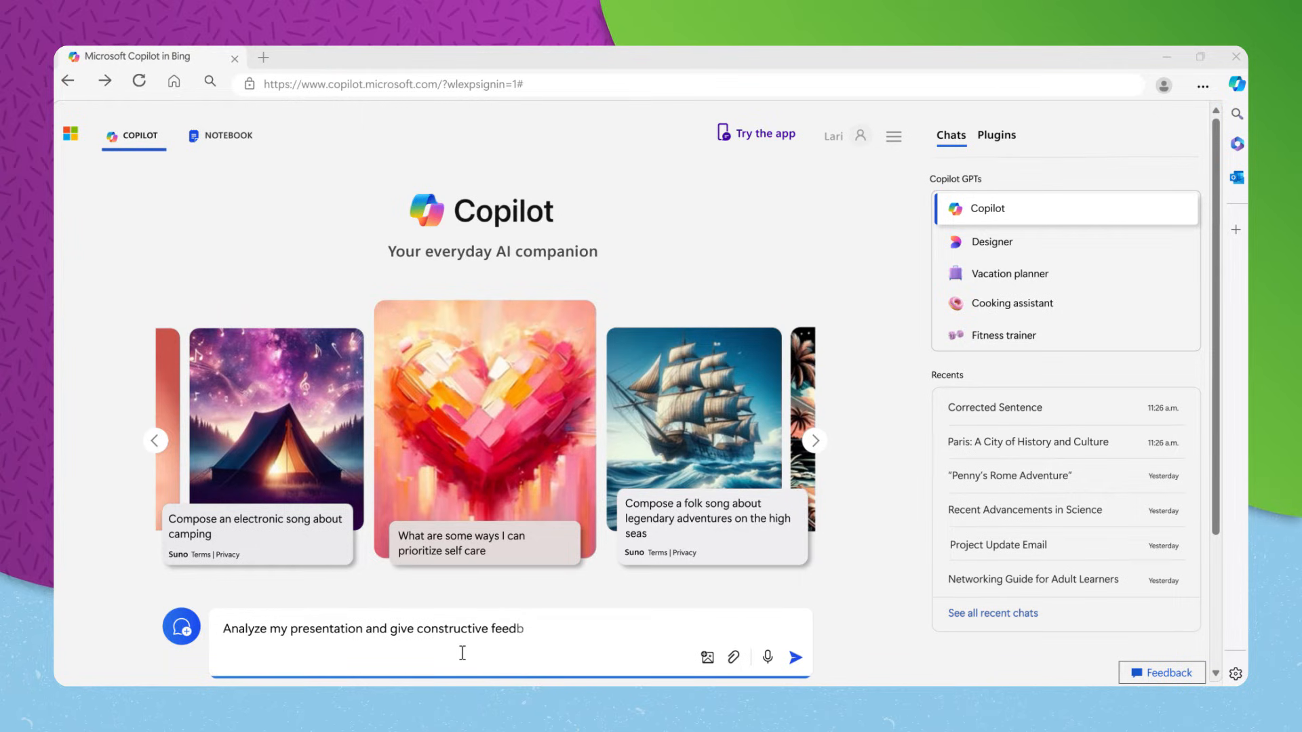
type("ack and provide practice questions that")
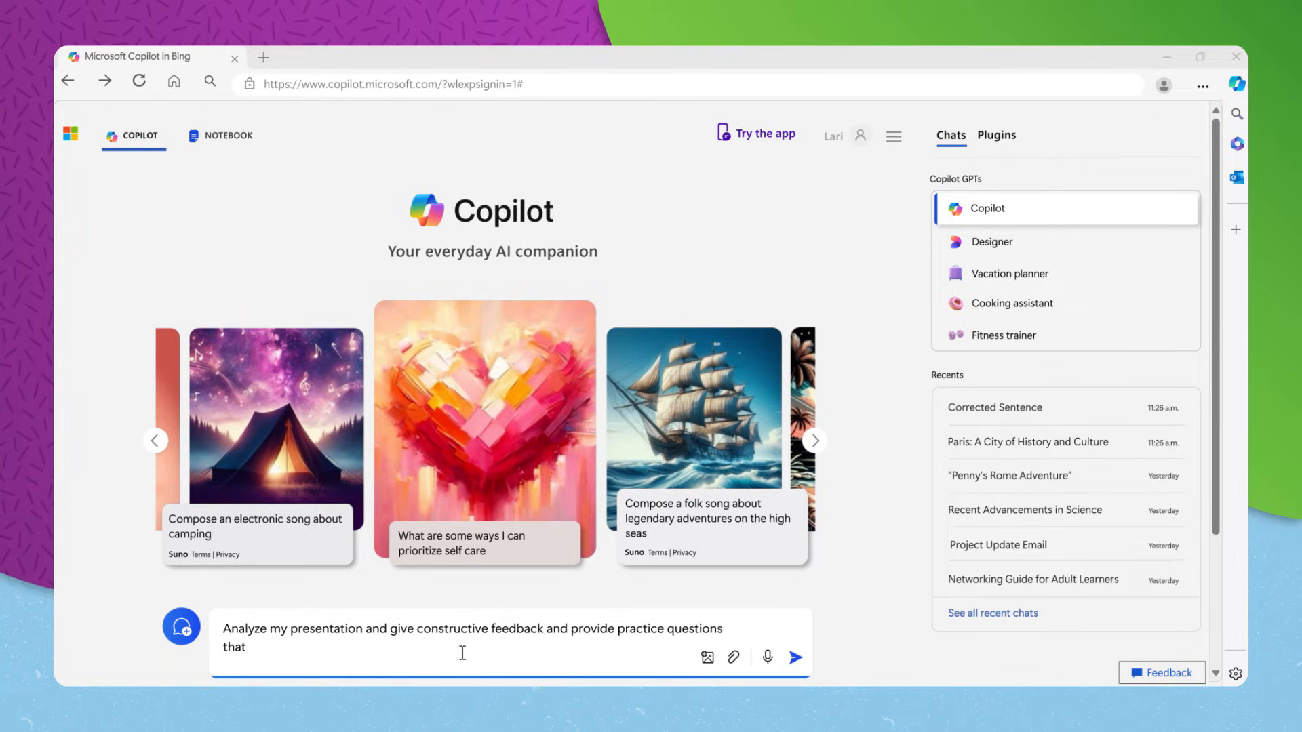
type("audience may ask.")
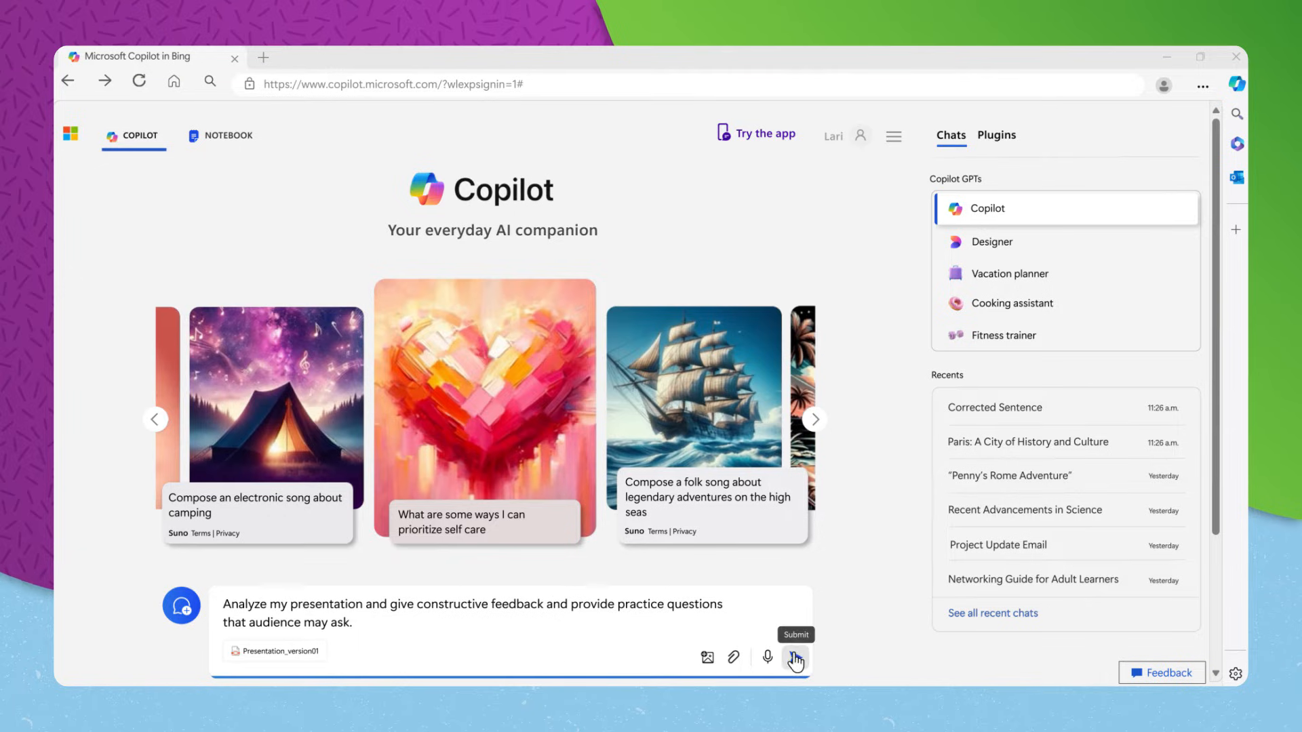
left_click(795, 661)
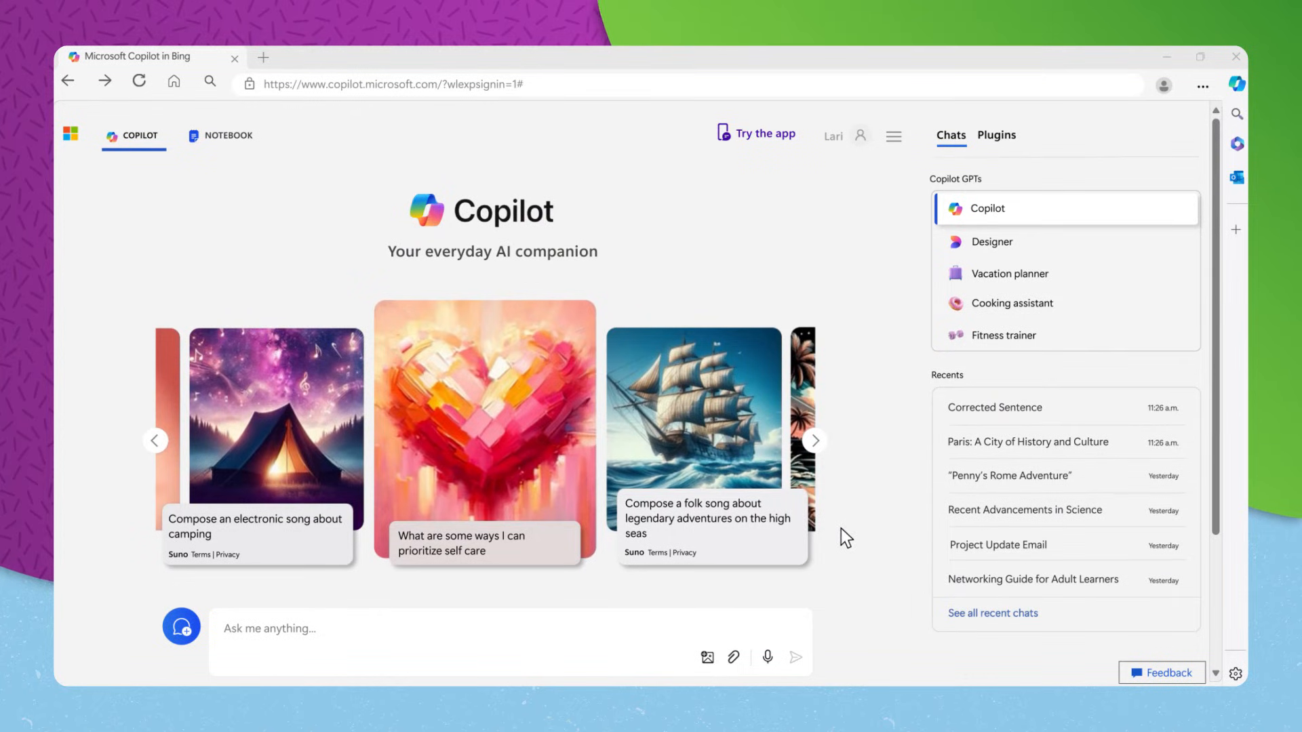
Ask about career options shifting from mechanical engineering and team leadership into UX design
type("I'm considering a ca")
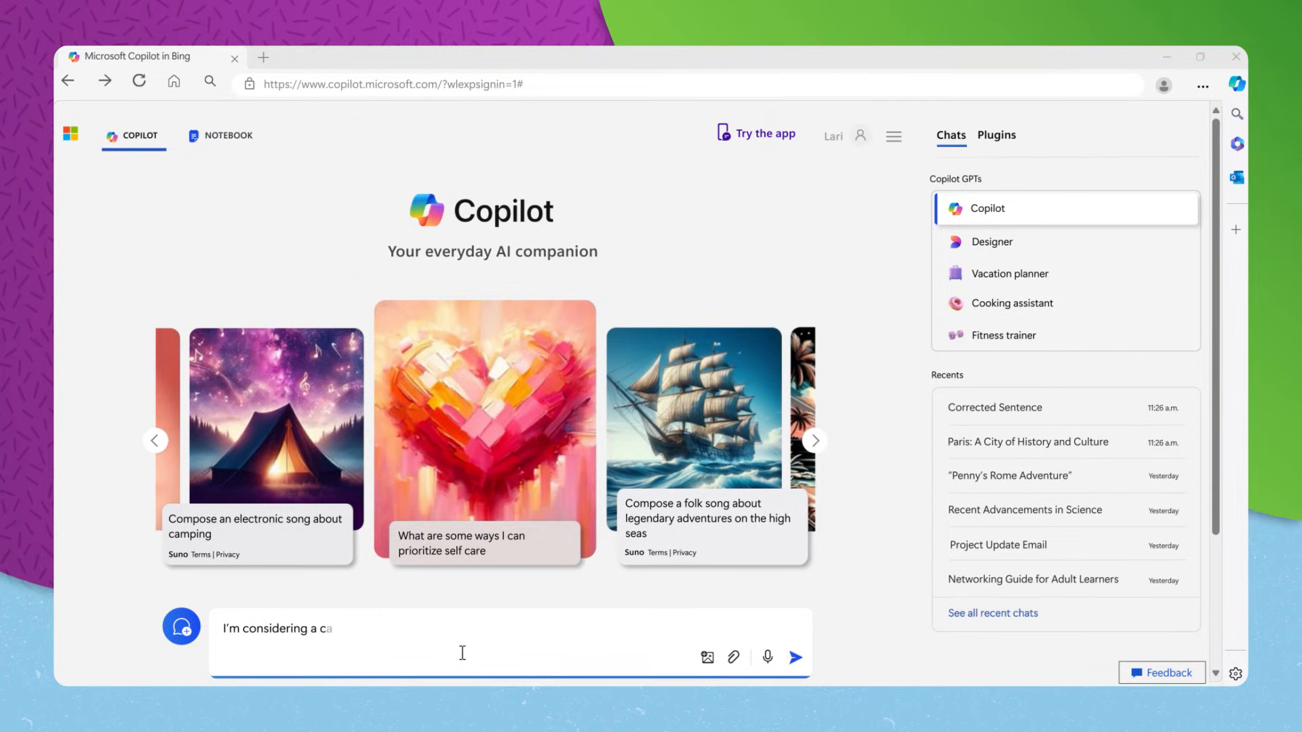
type("reer shift towards UX design. Based on my background in mechanical engineering")
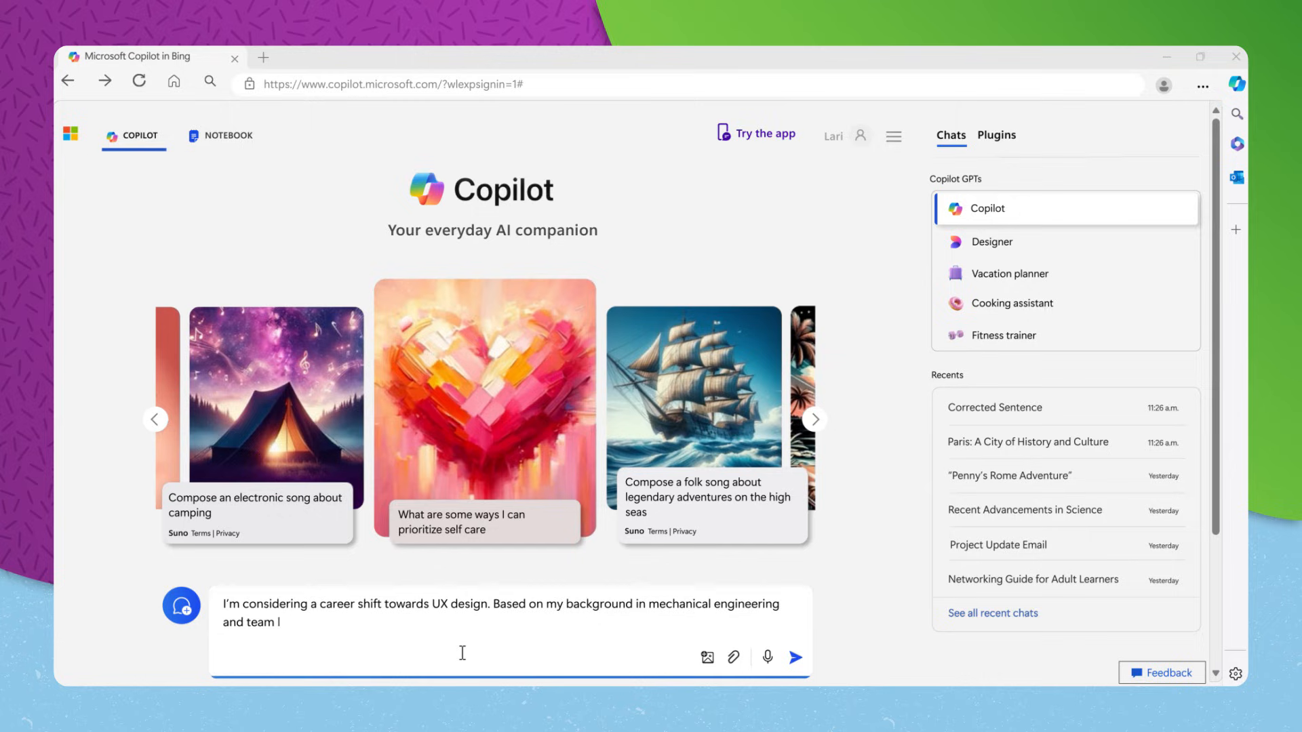
type("leadership, what career options should")
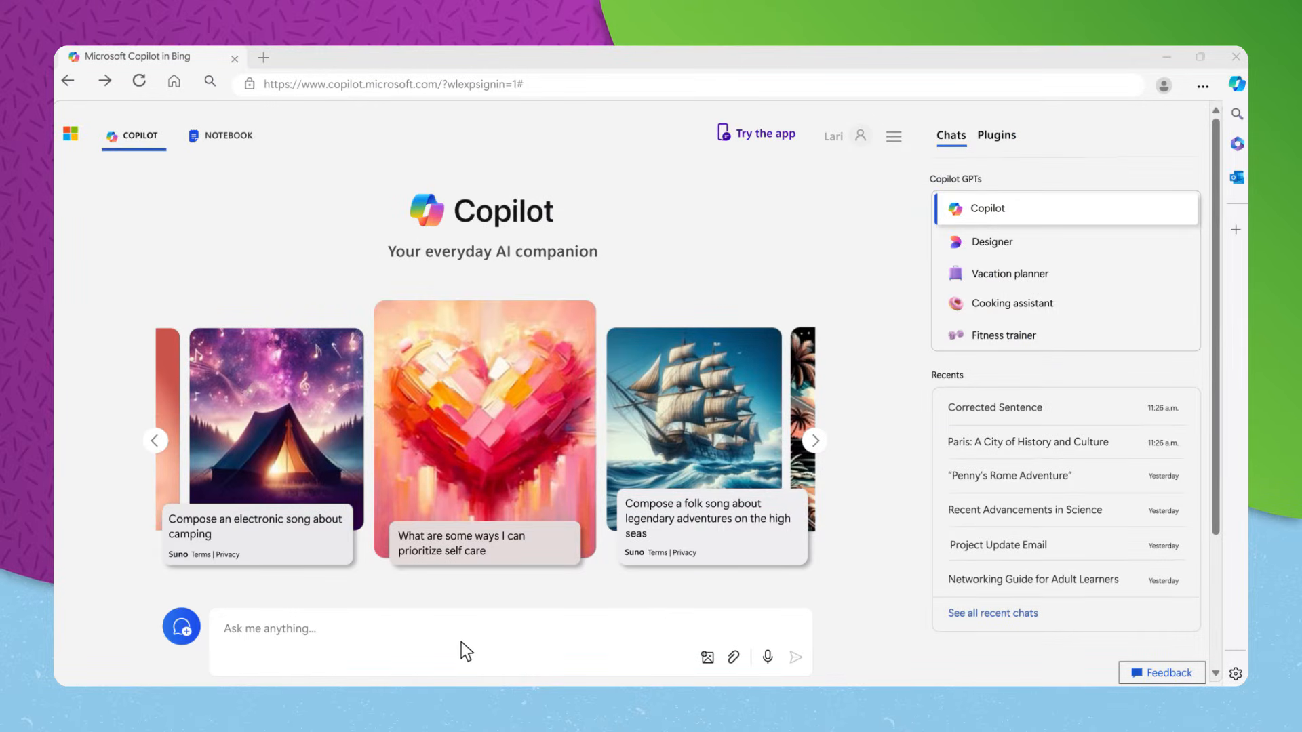
Ask which foundational data scientist skills are essential and which certifications are most recognized
type("What foundational")
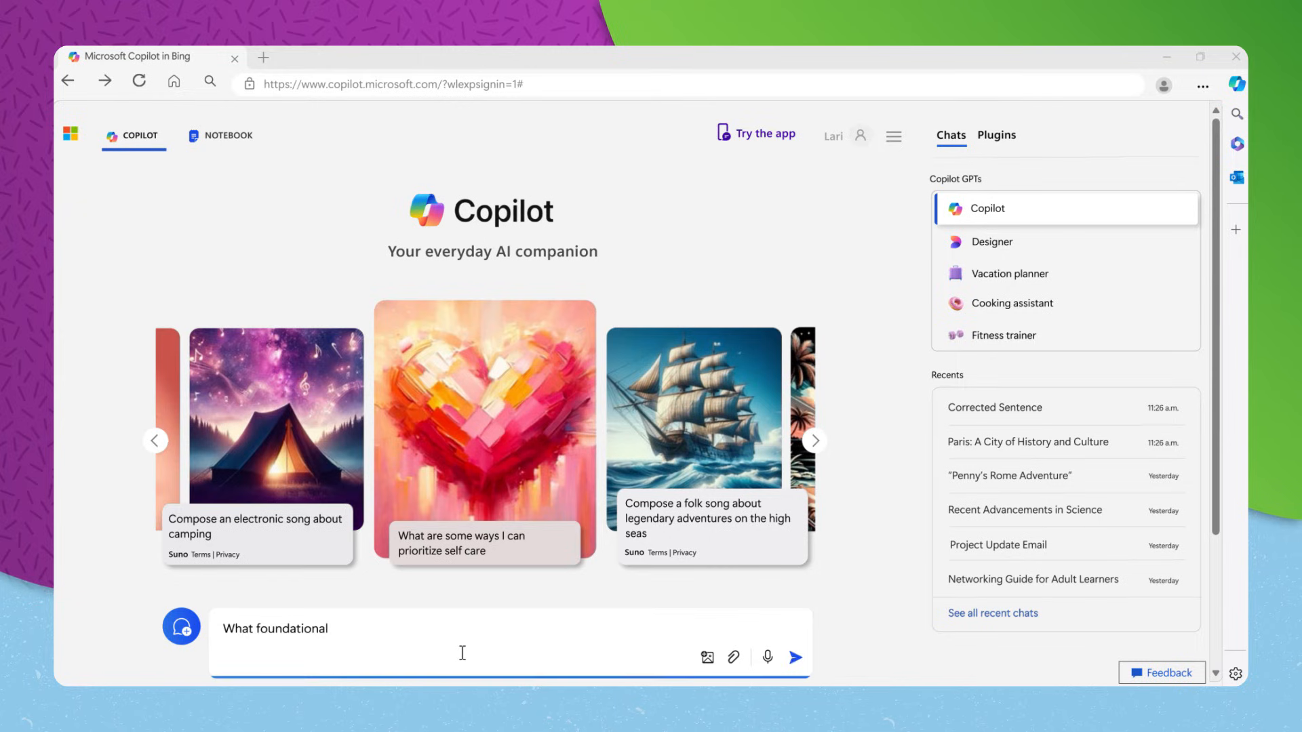
type("skills are essential for an aspirin")
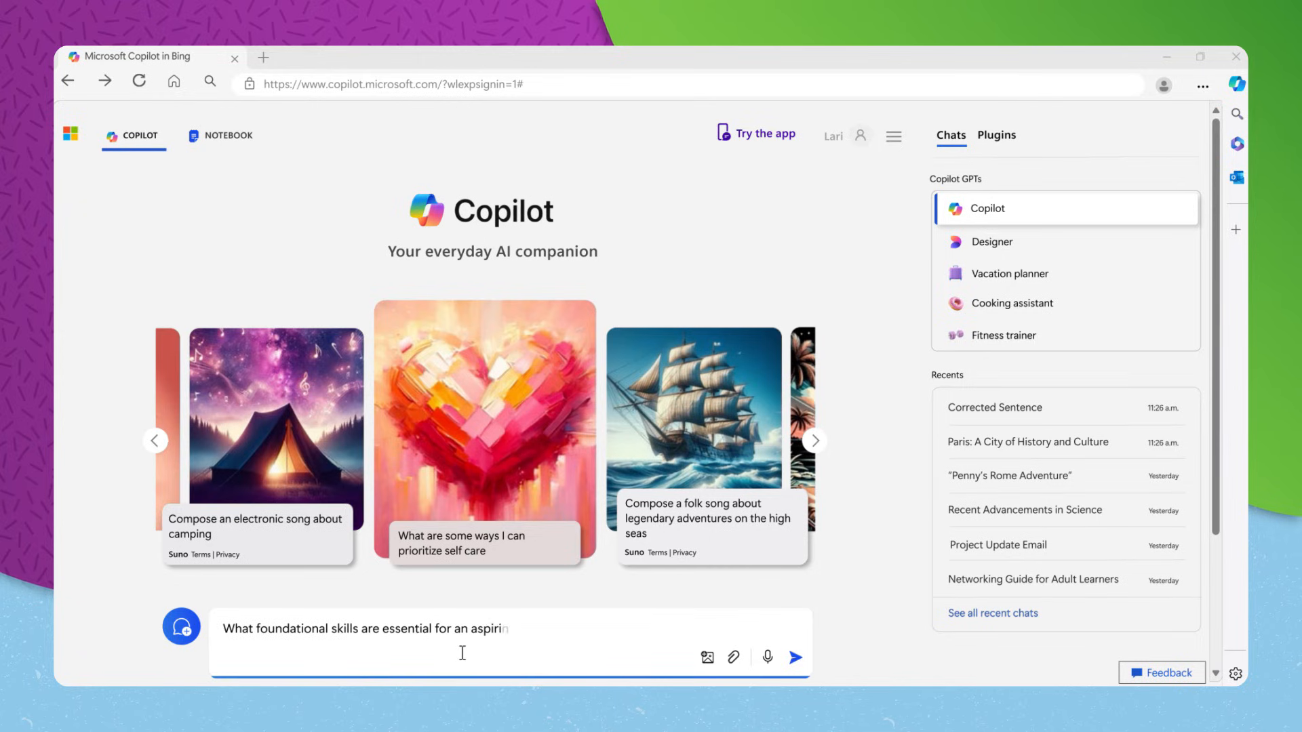
type("ing data scientist, and which certifi")
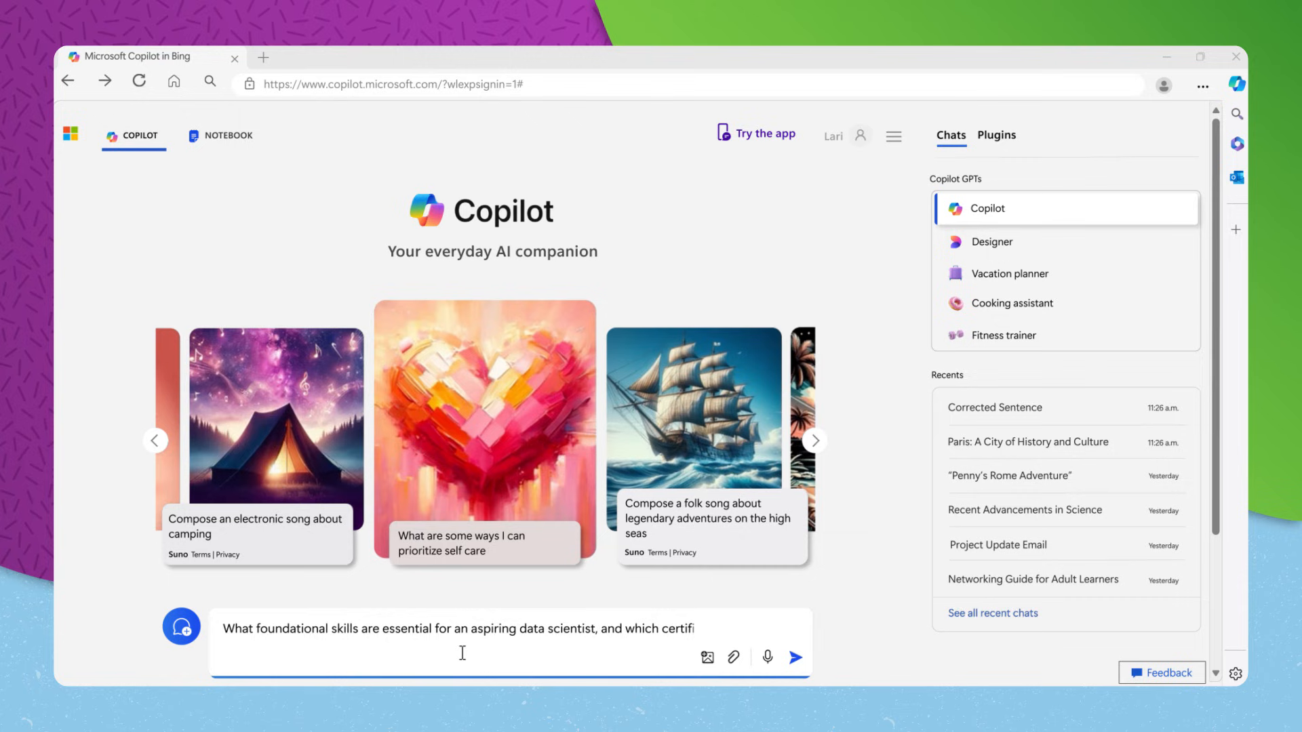
type("cations are most recognized in the i")
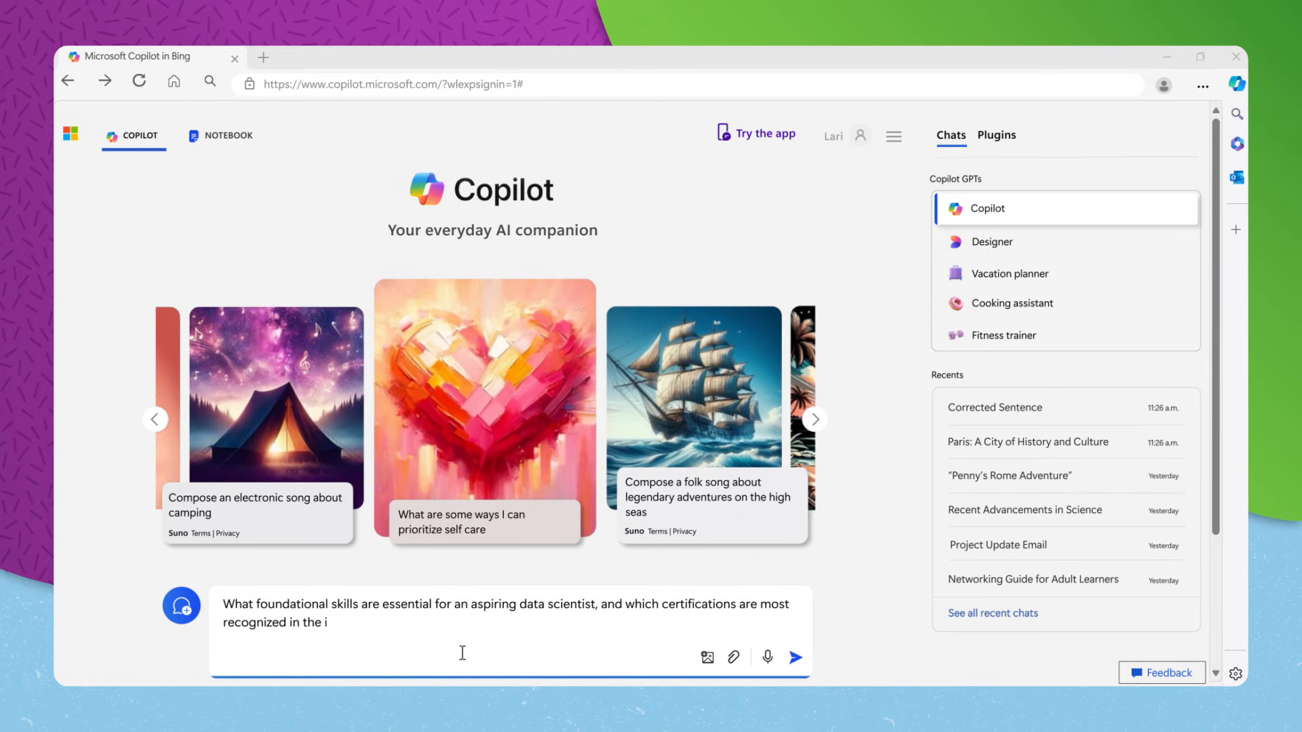